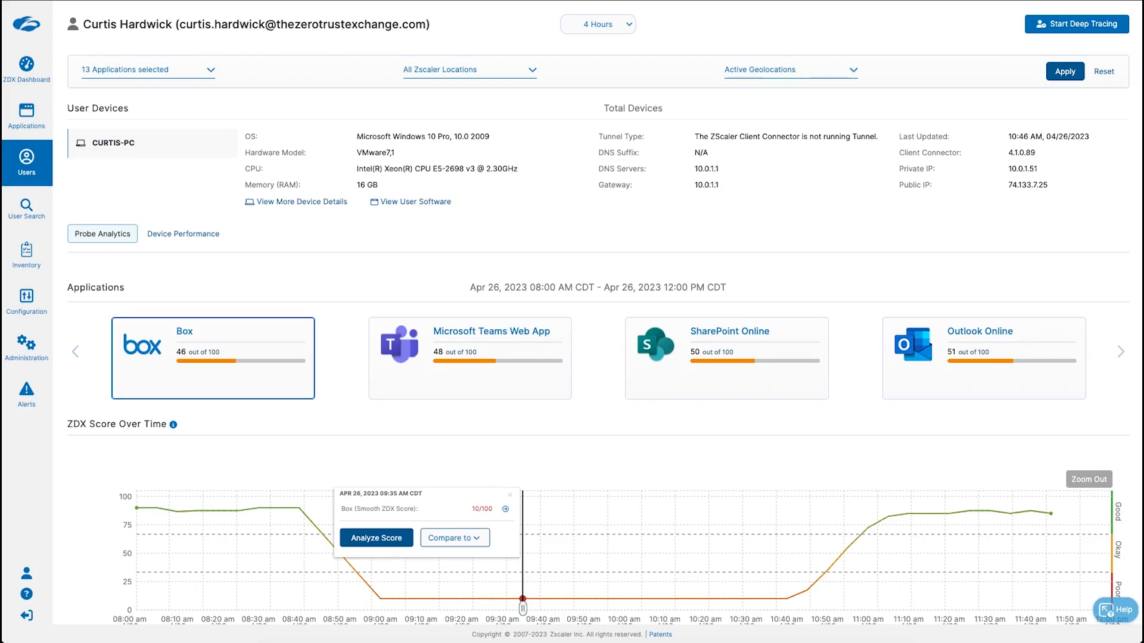
pyautogui.moveTo(293, 206)
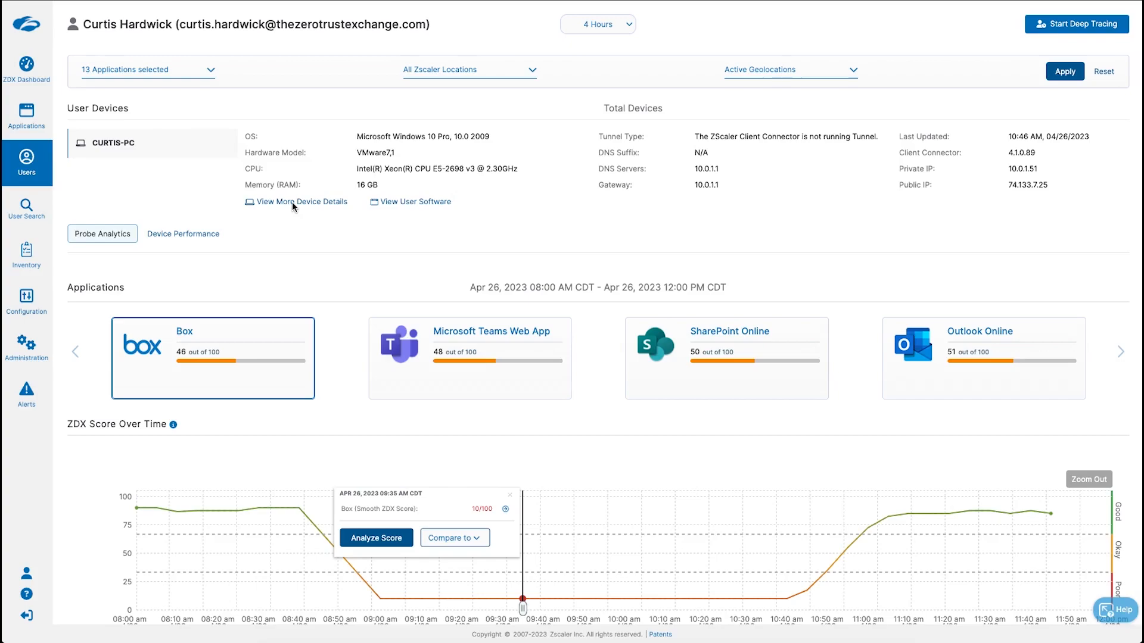
pyautogui.moveTo(356, 293)
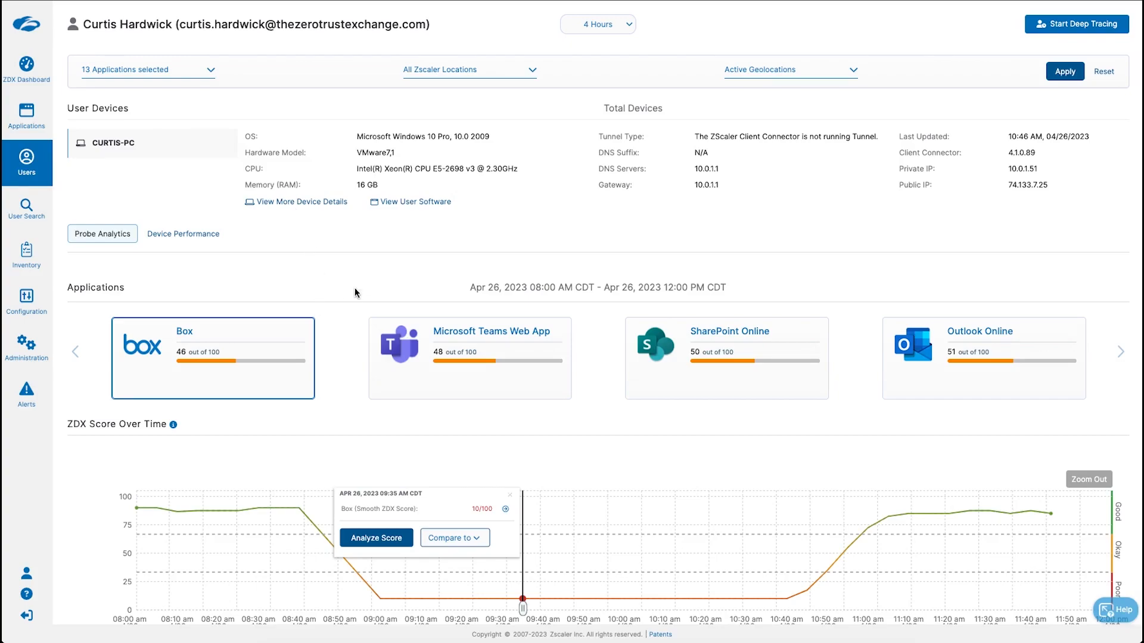
# Show the Compare-to options for Box's 9:35 AM score in the chart tooltip.
pyautogui.scroll(-3)
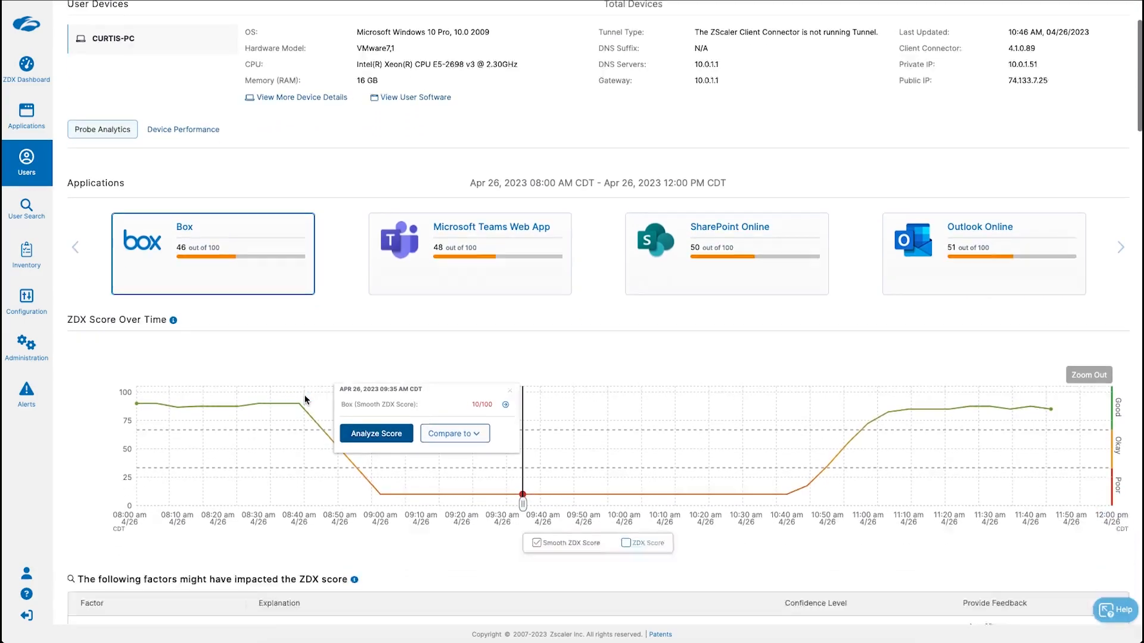
pyautogui.scroll(-3)
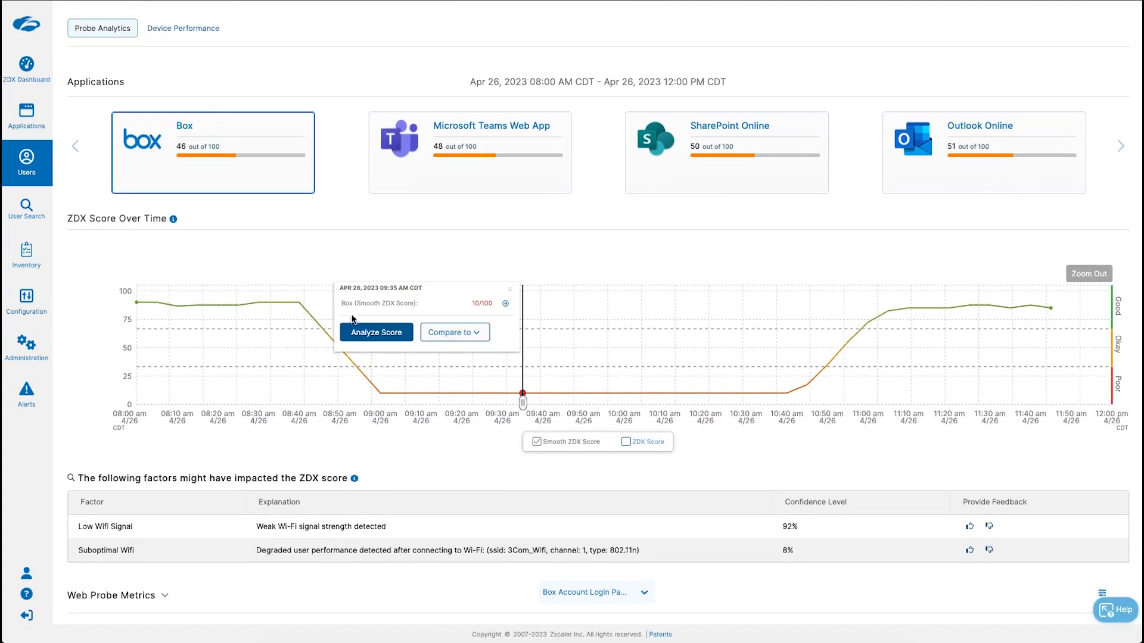
pyautogui.moveTo(952, 306)
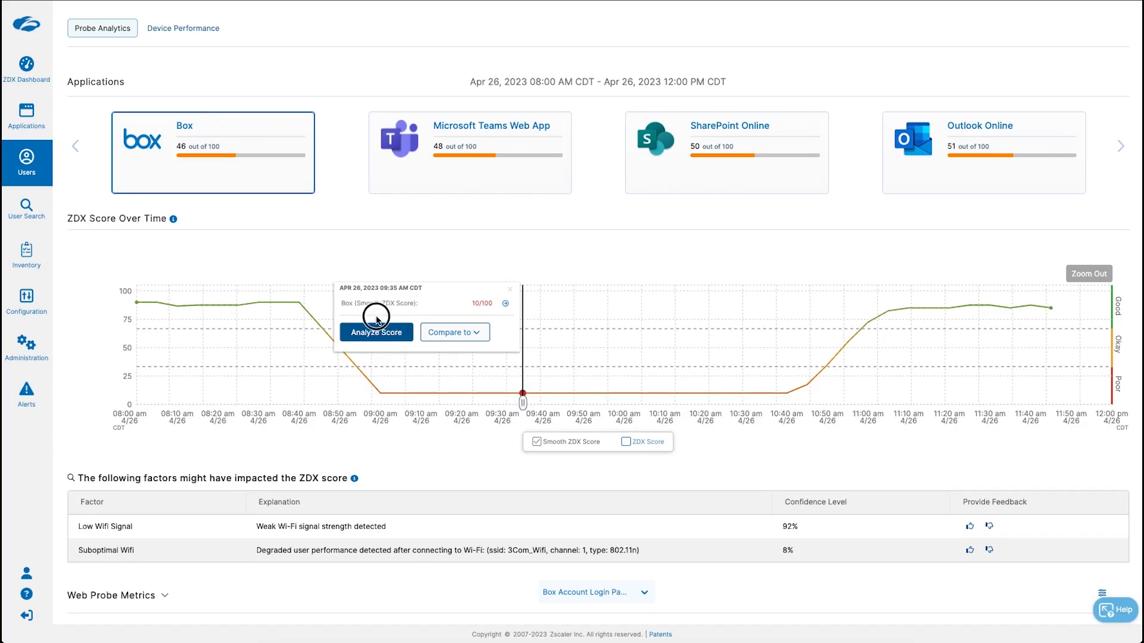
pyautogui.moveTo(369, 348)
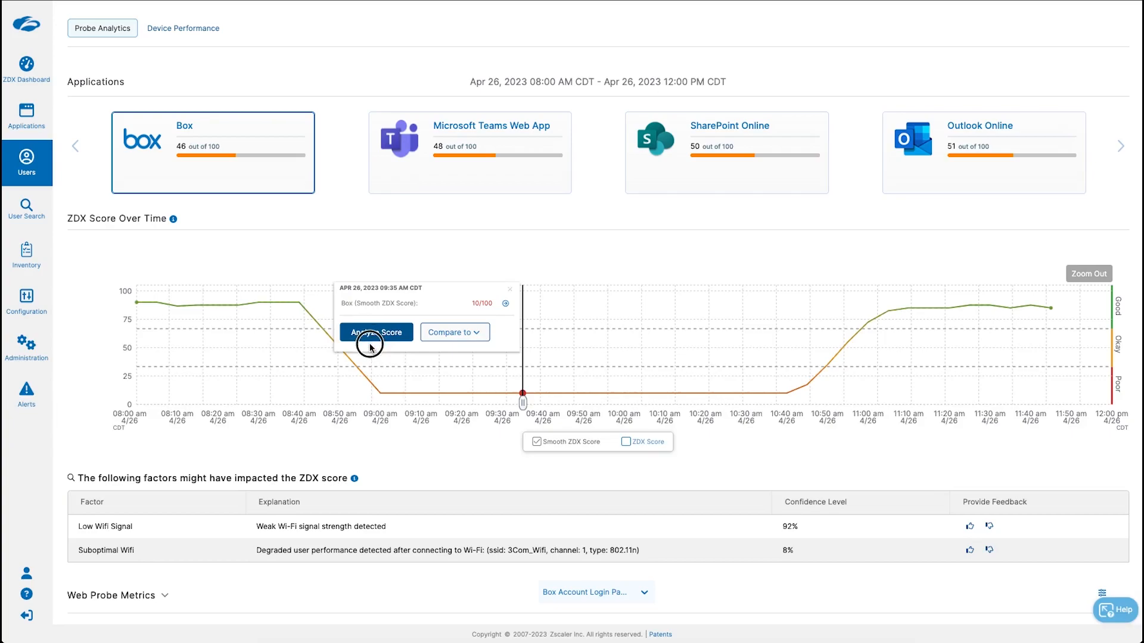
pyautogui.scroll(-3)
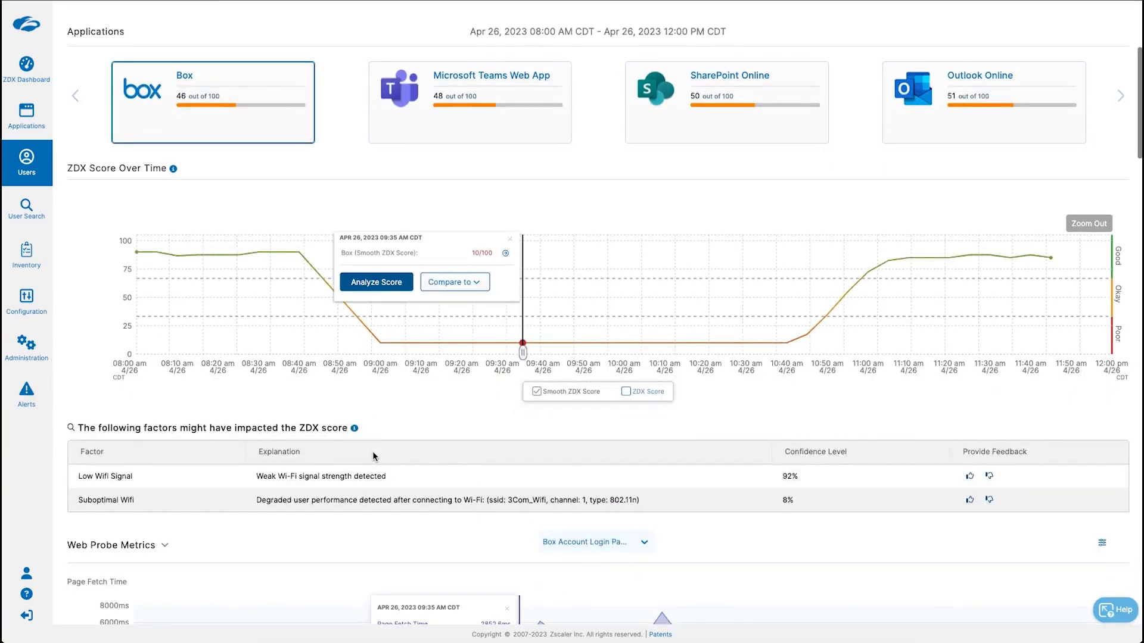
pyautogui.scroll(-3)
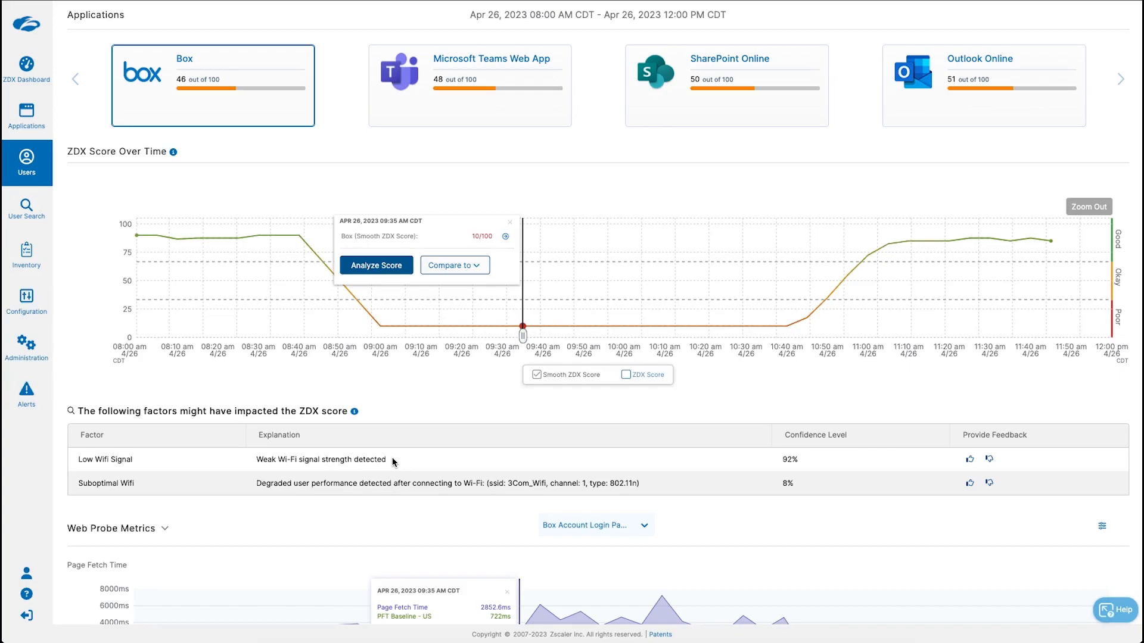
pyautogui.moveTo(278, 471)
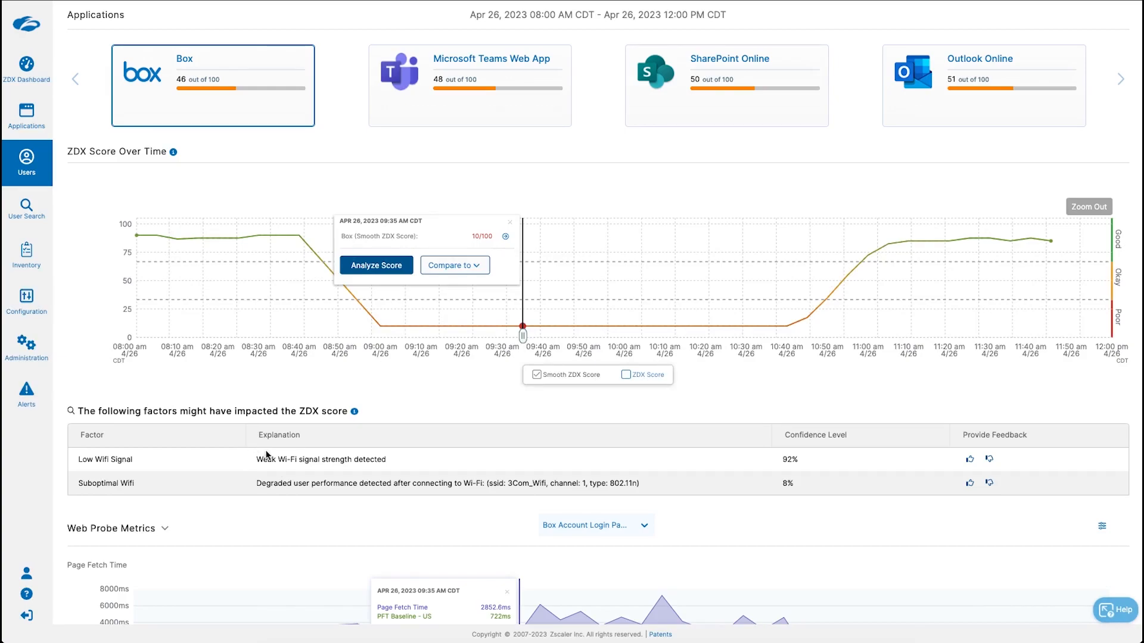
pyautogui.moveTo(296, 449)
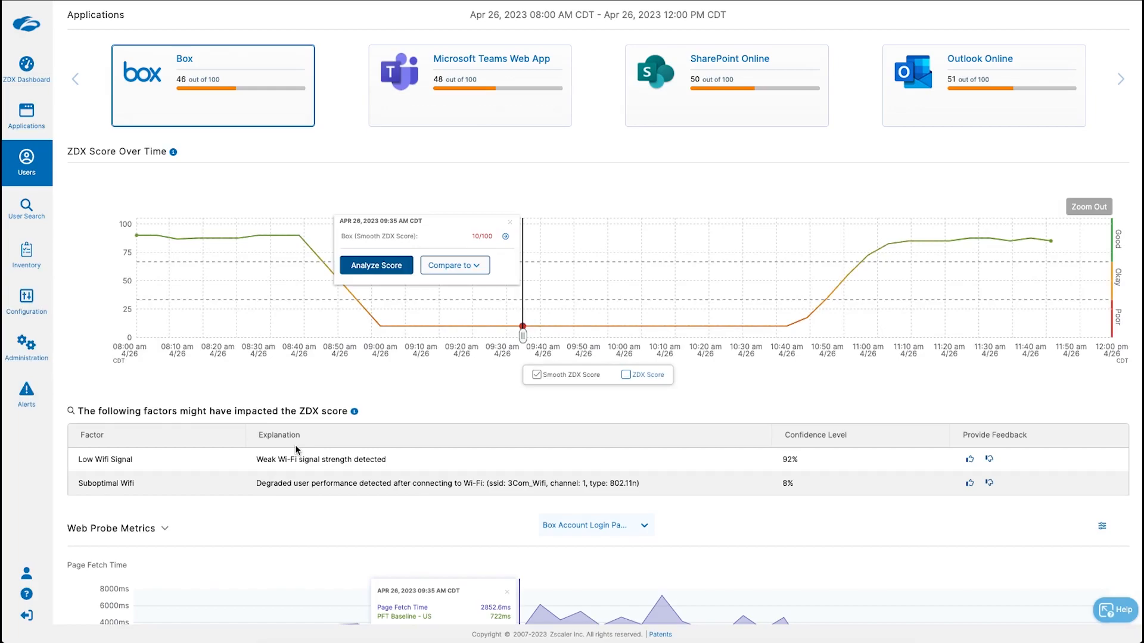
pyautogui.moveTo(363, 392)
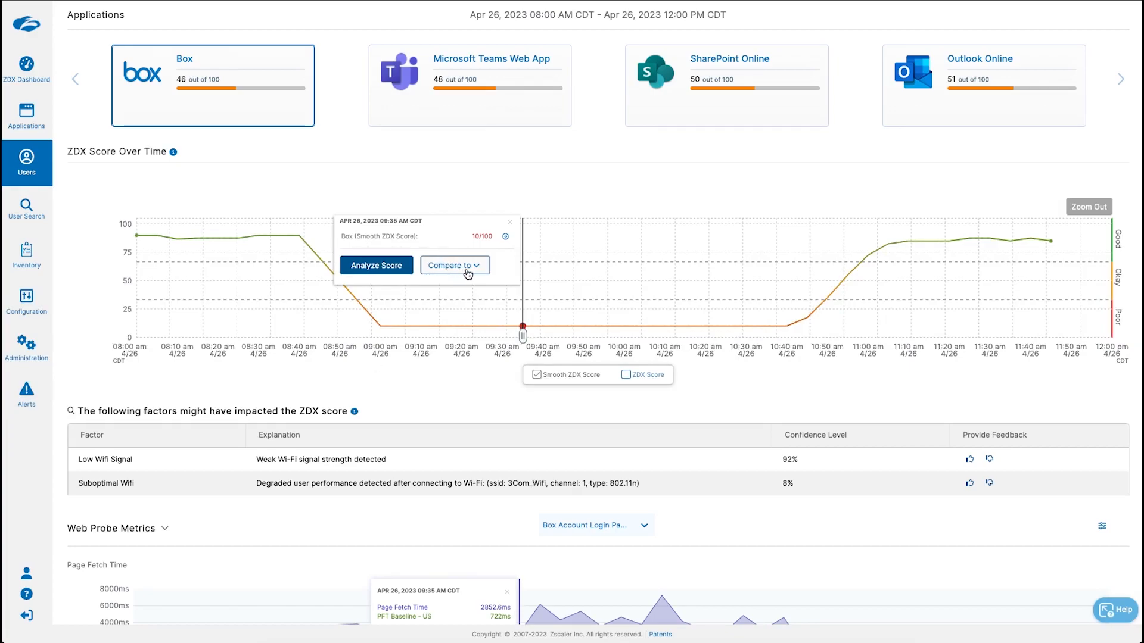
pyautogui.click(450, 265)
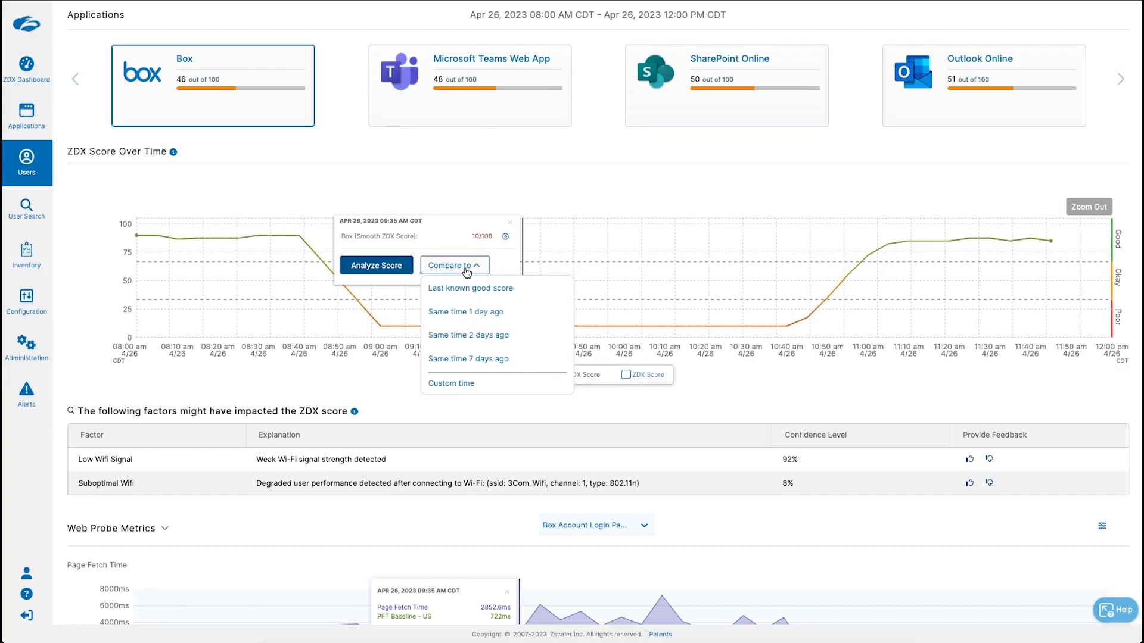
pyautogui.moveTo(447, 296)
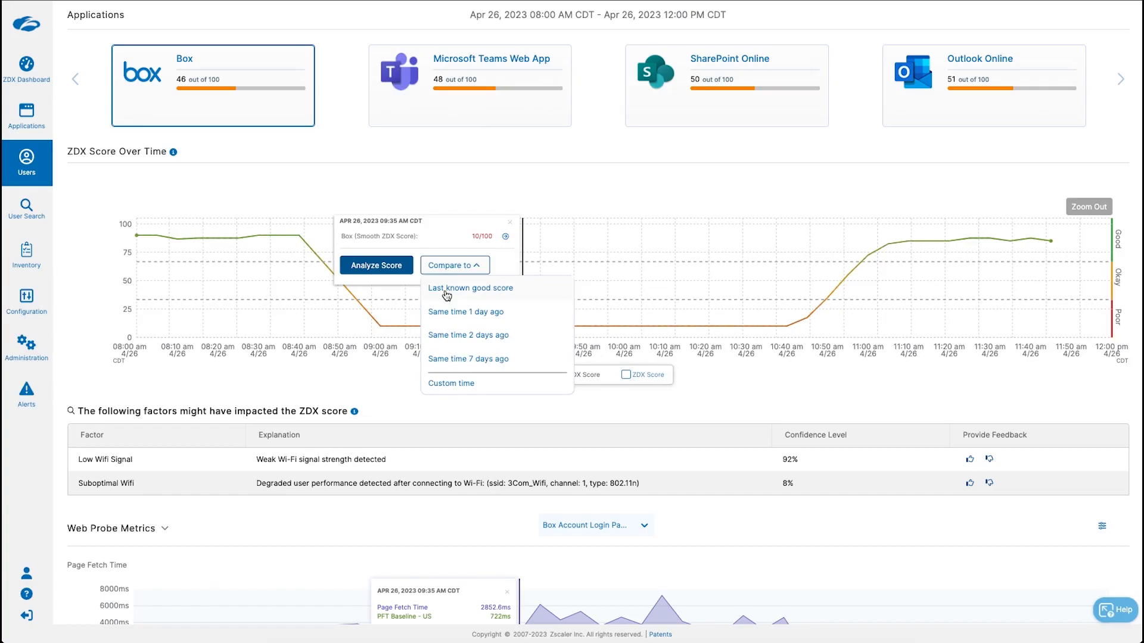
pyautogui.moveTo(438, 384)
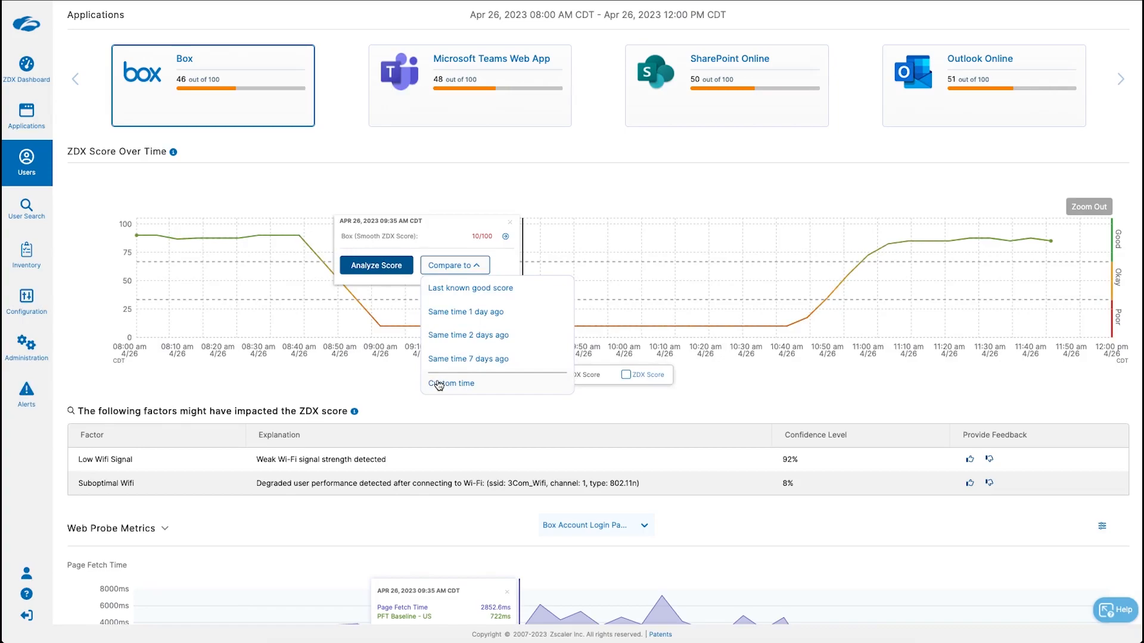
pyautogui.moveTo(472, 339)
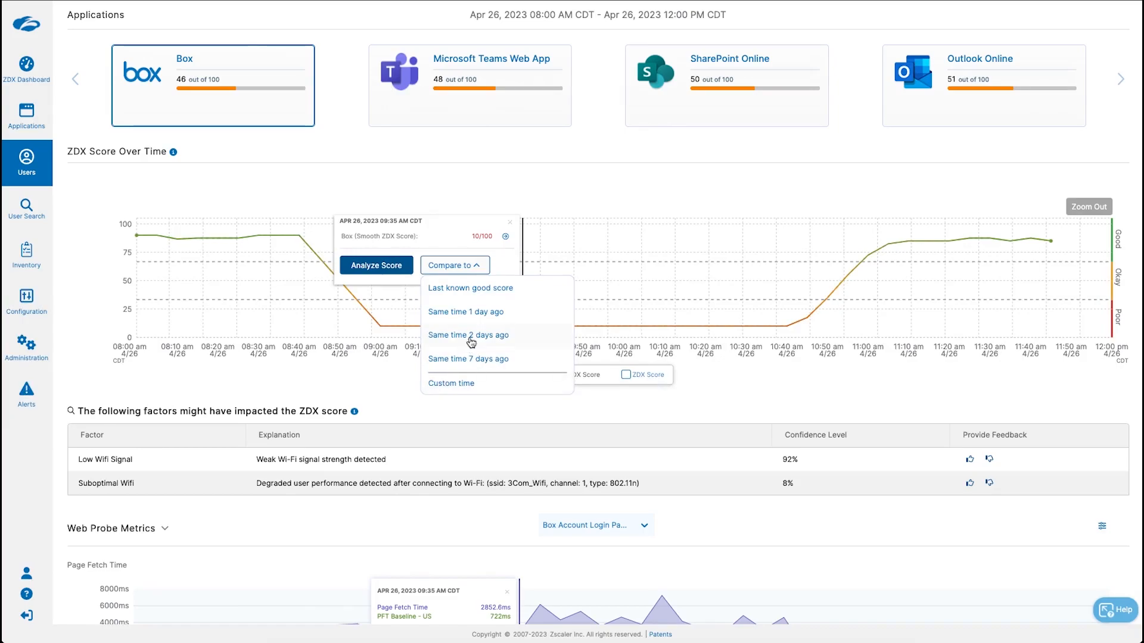
pyautogui.moveTo(454, 296)
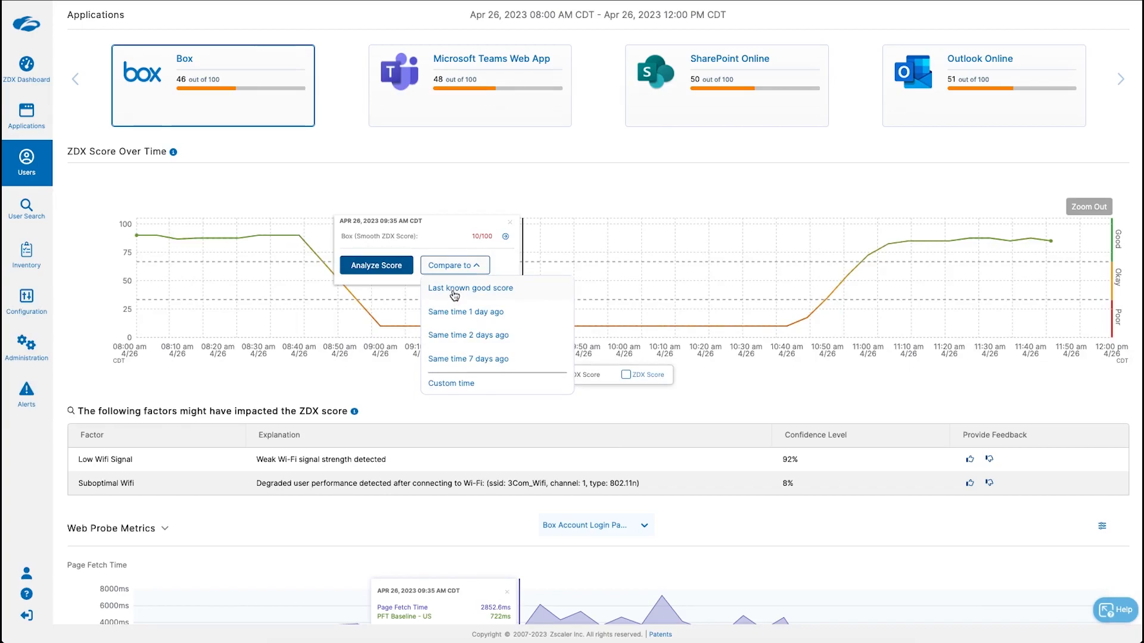
# Compare against the 8:40 AM last known good score and review Key Differences and Cloud Path.
pyautogui.click(471, 288)
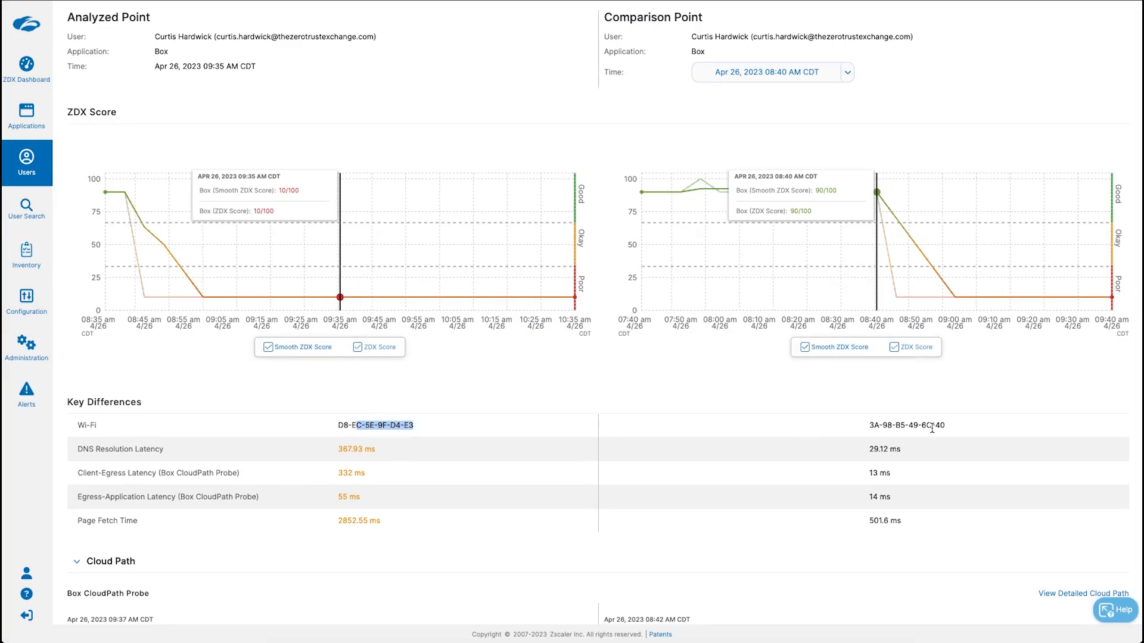
pyautogui.moveTo(735, 391)
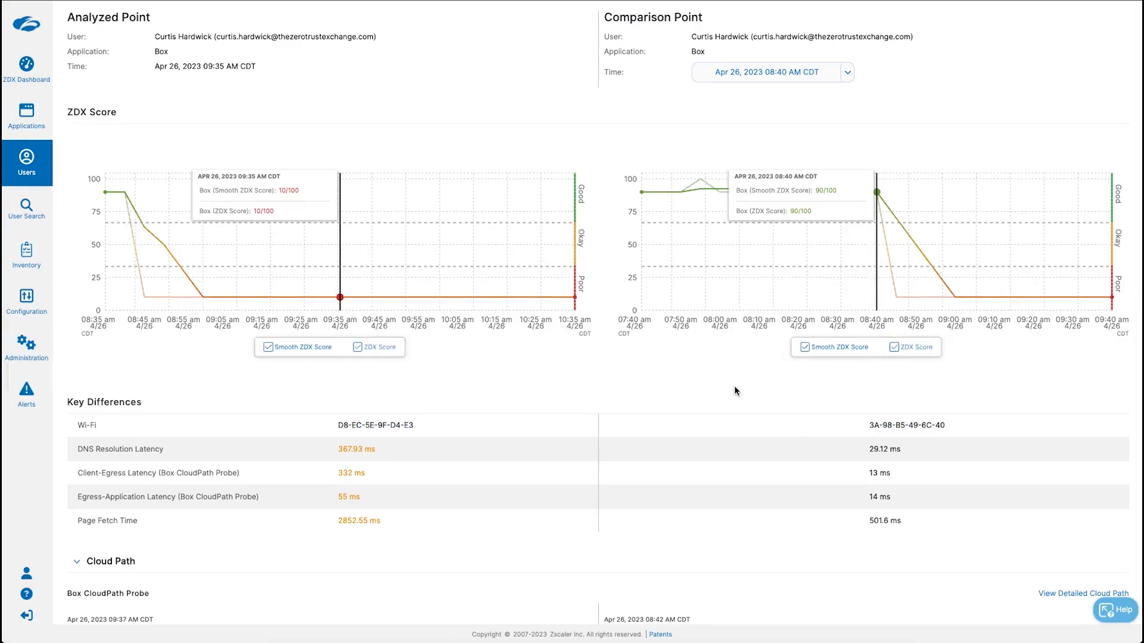
pyautogui.scroll(-3)
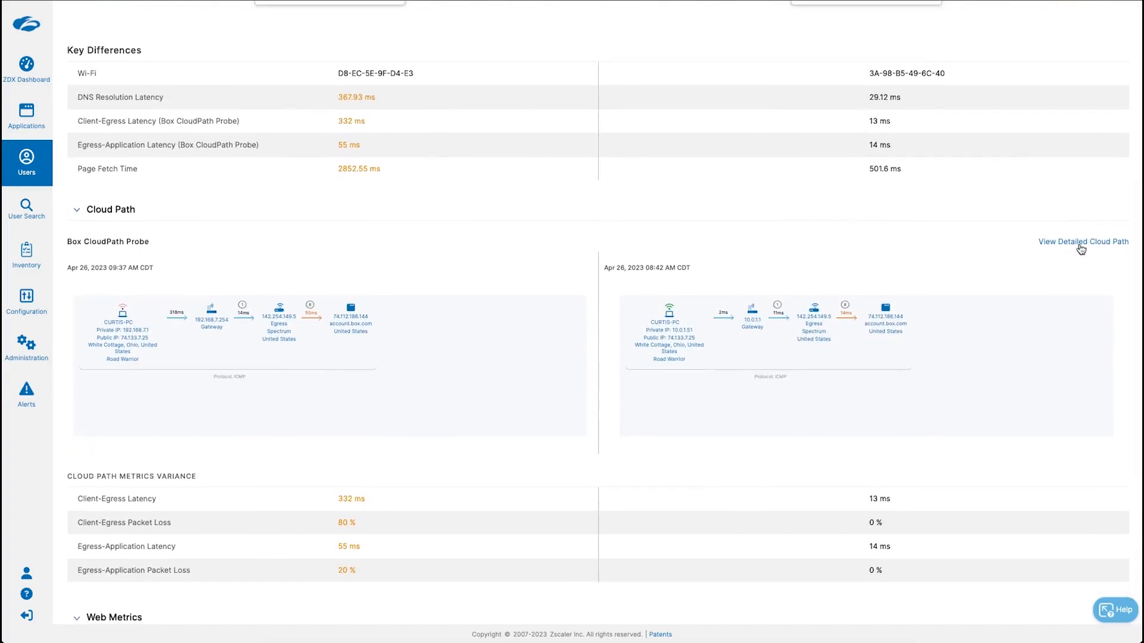
pyautogui.click(1083, 242)
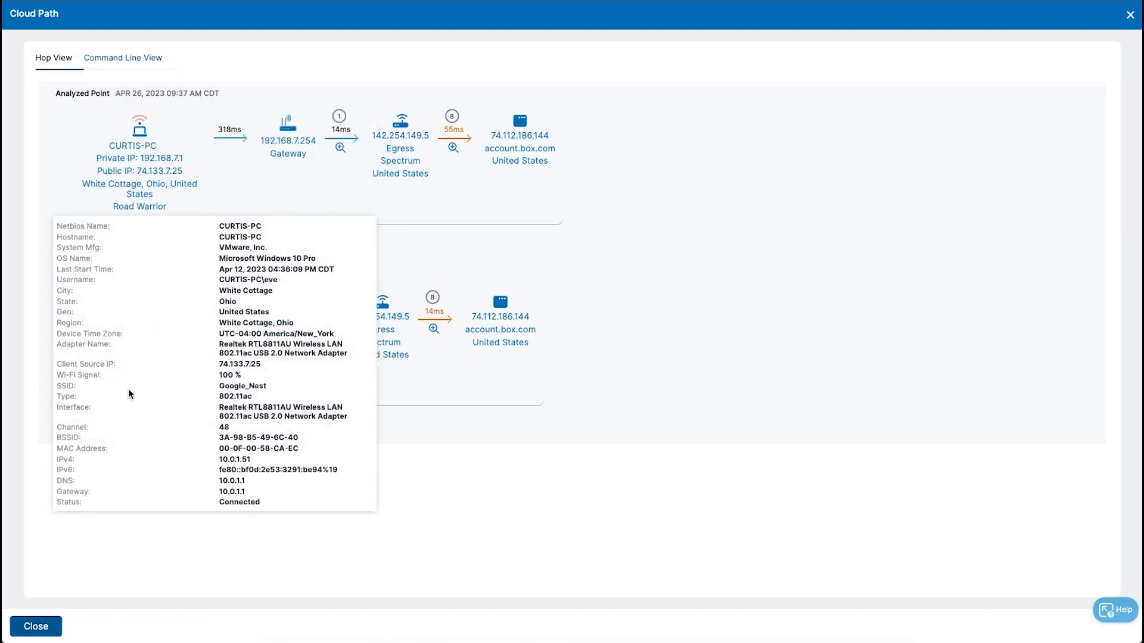
pyautogui.click(34, 627)
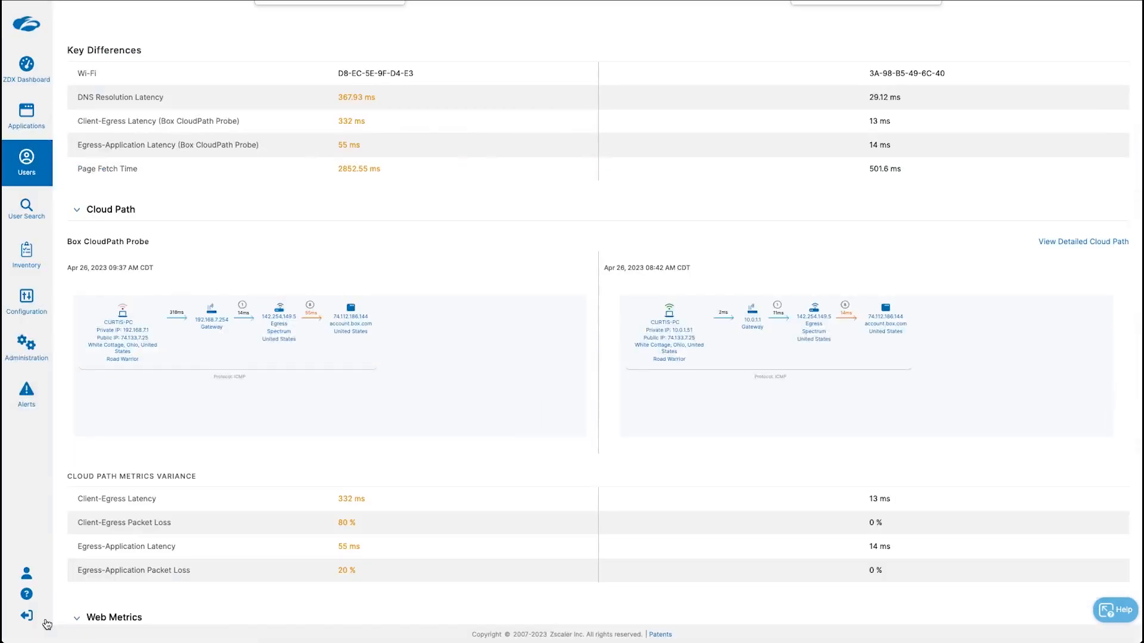
pyautogui.scroll(-3)
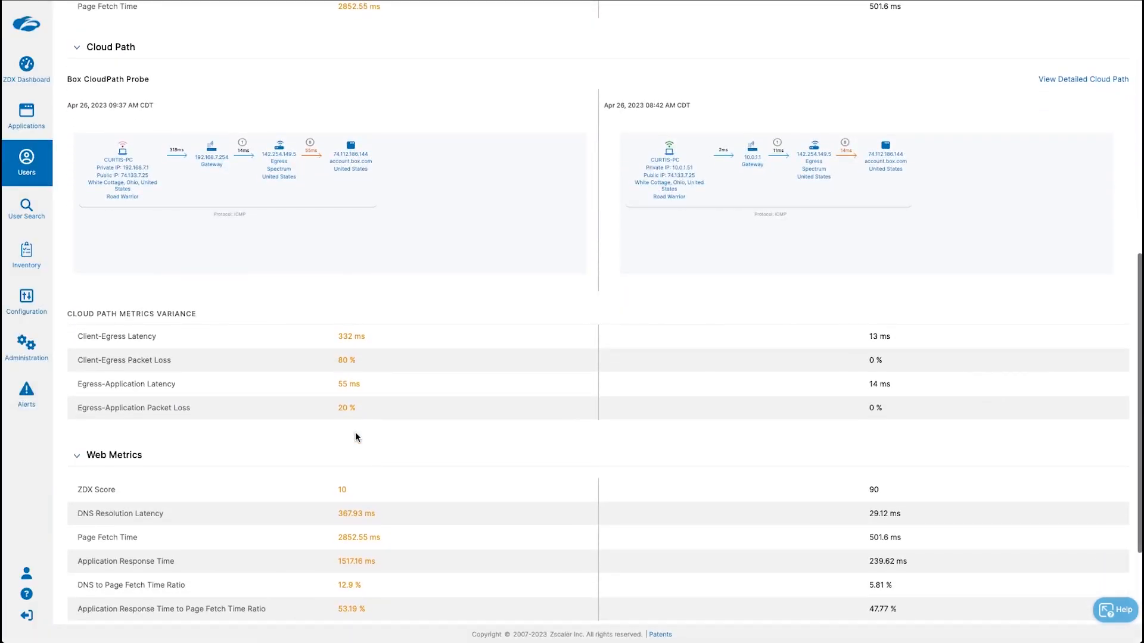